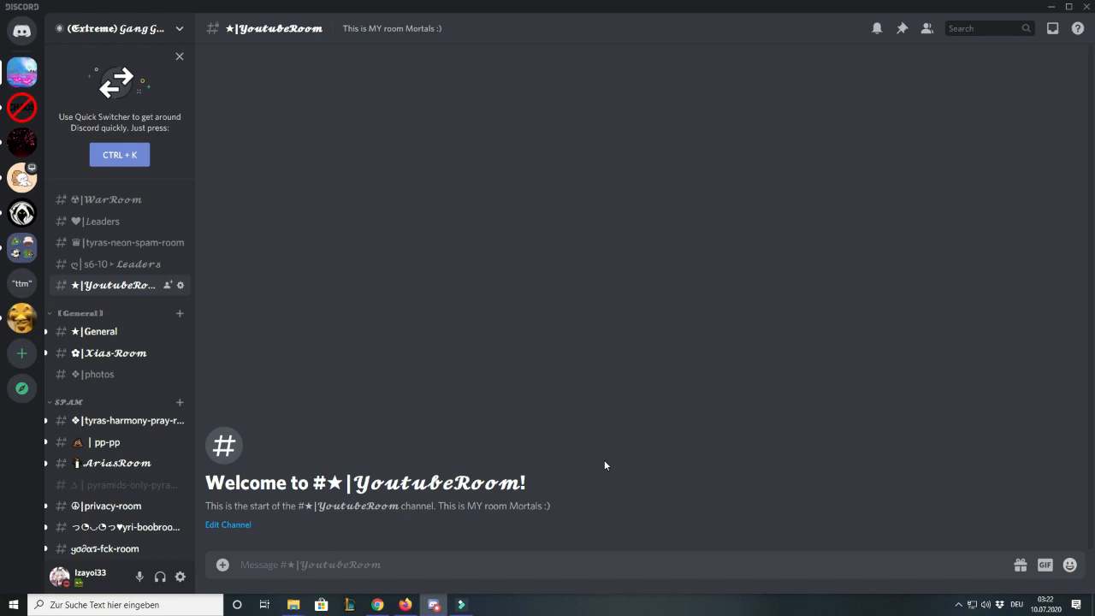
Step: Send 'pls bal' and 'pls daily'; the daily reward is refused on cooldown
{"action": "type", "text": "pls bal"}
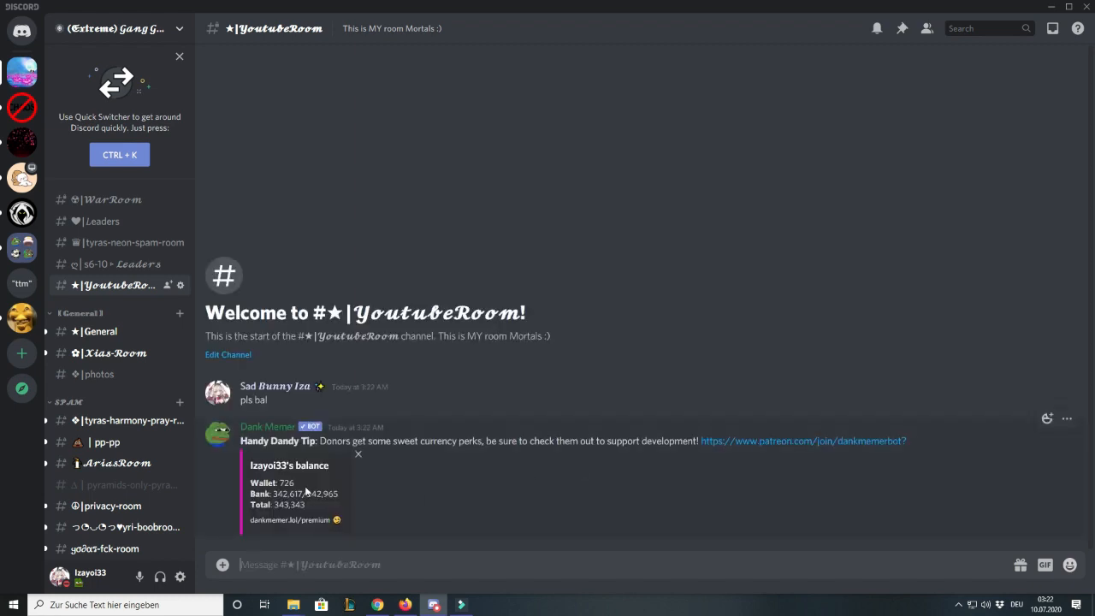
{"action": "mouse_move", "coordinate": [441, 533]}
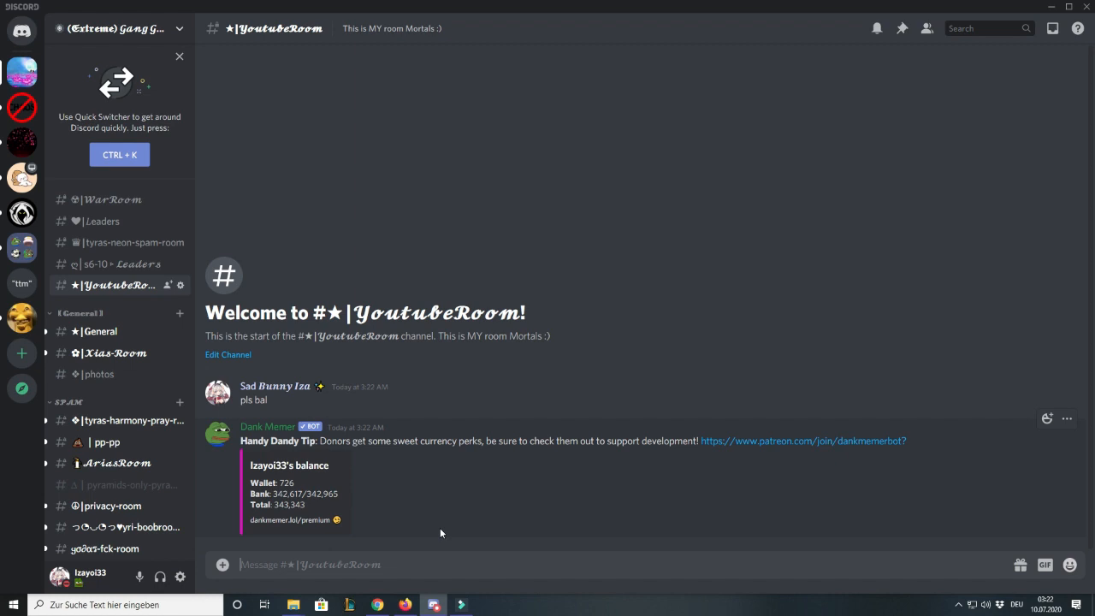
{"action": "type", "text": "pls daily"}
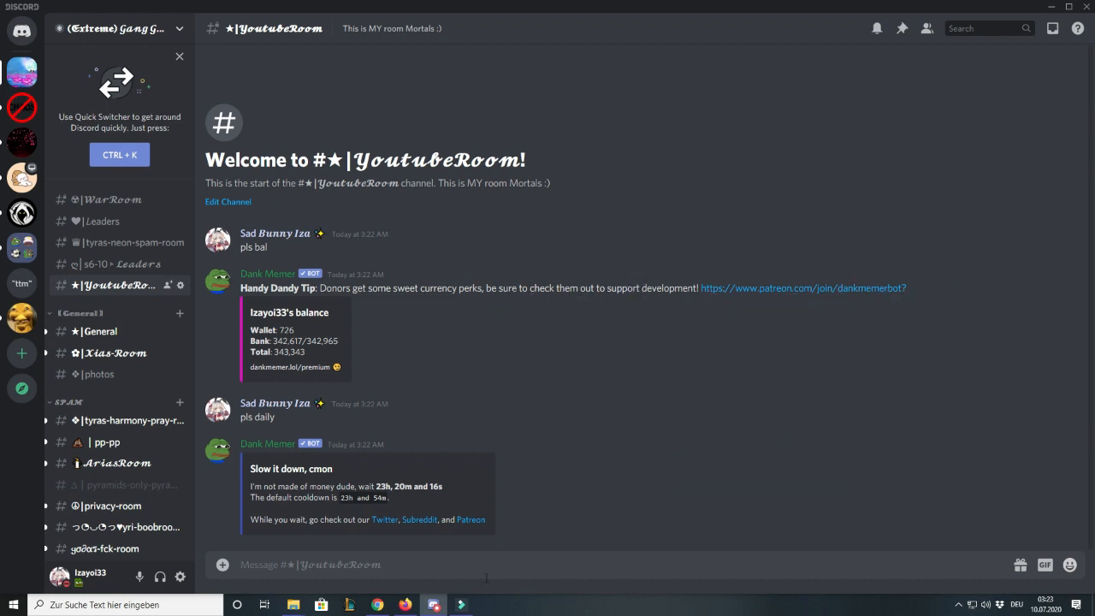
Step: Beg for 102 coins, then search the bed for 79 coins
{"action": "type", "text": "pls"}
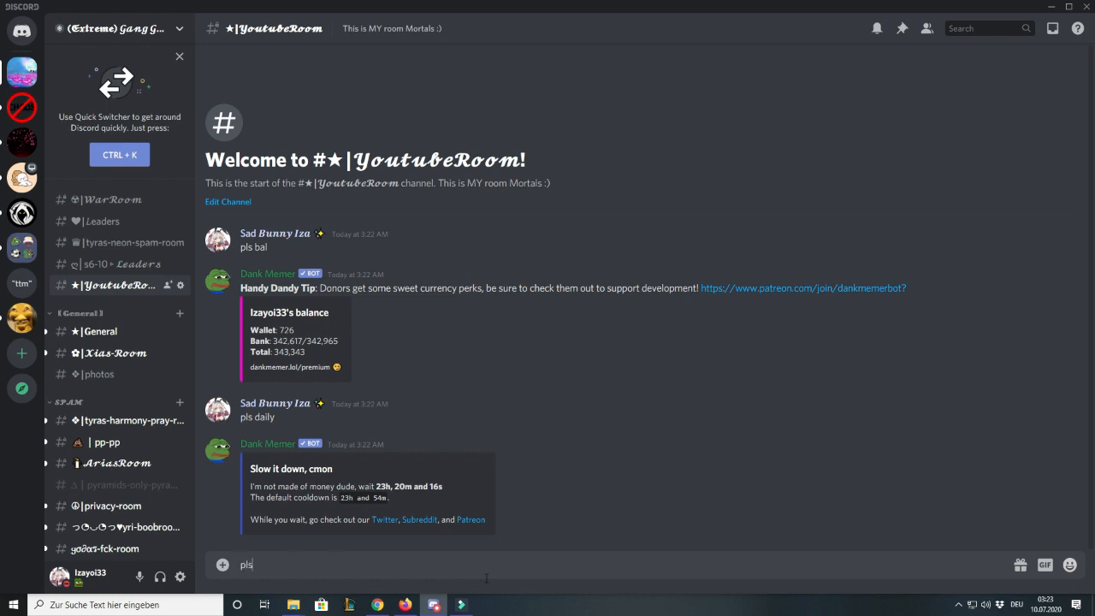
{"action": "key", "text": "Enter"}
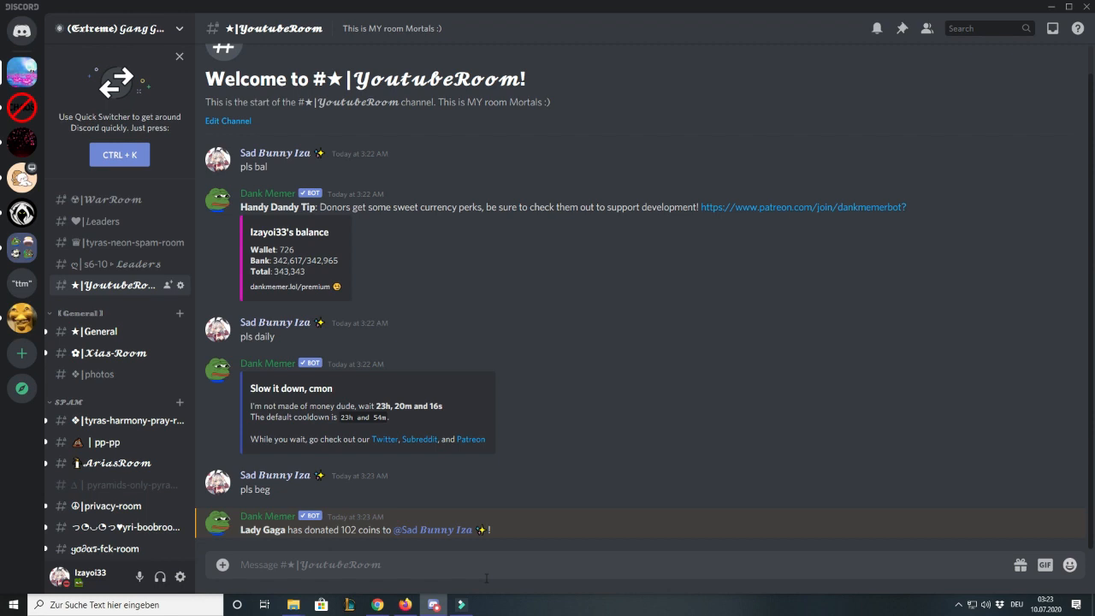
{"action": "type", "text": "p"}
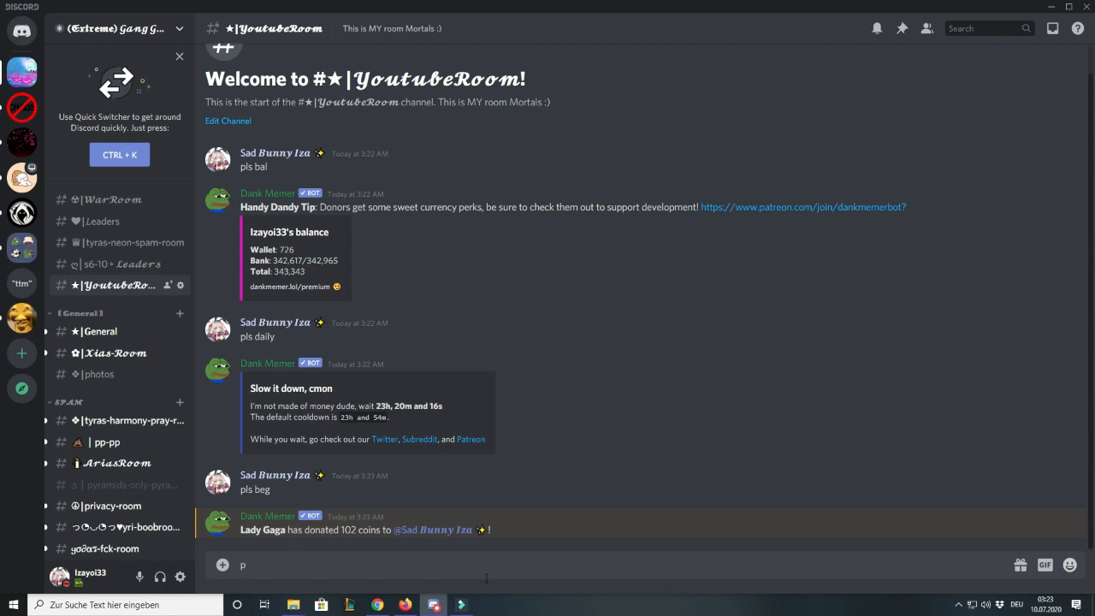
{"action": "type", "text": "ls se"}
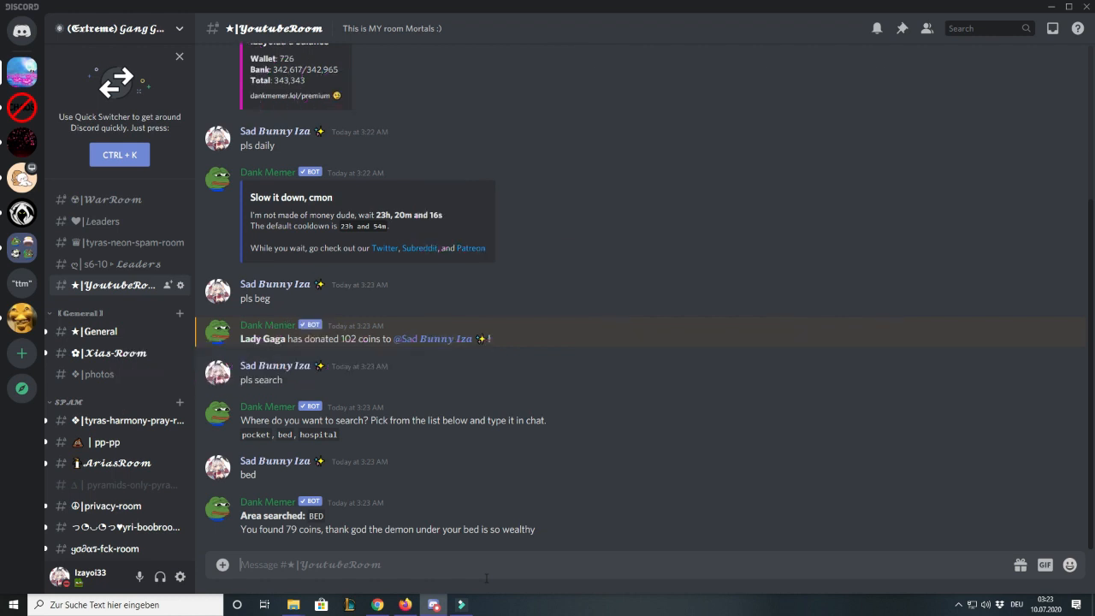
Step: Post a repost meme for 314 coins, list inventory, and sell deer, cookies, alcohol
{"action": "scroll", "scroll_direction": "down", "scroll_amount": 3}
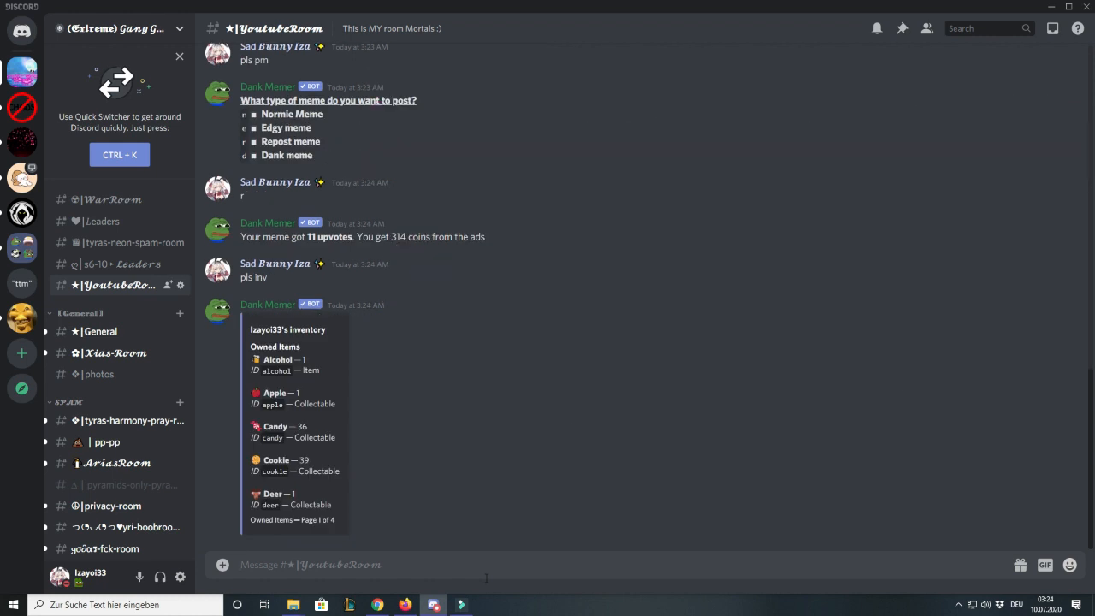
{"action": "type", "text": "pls"}
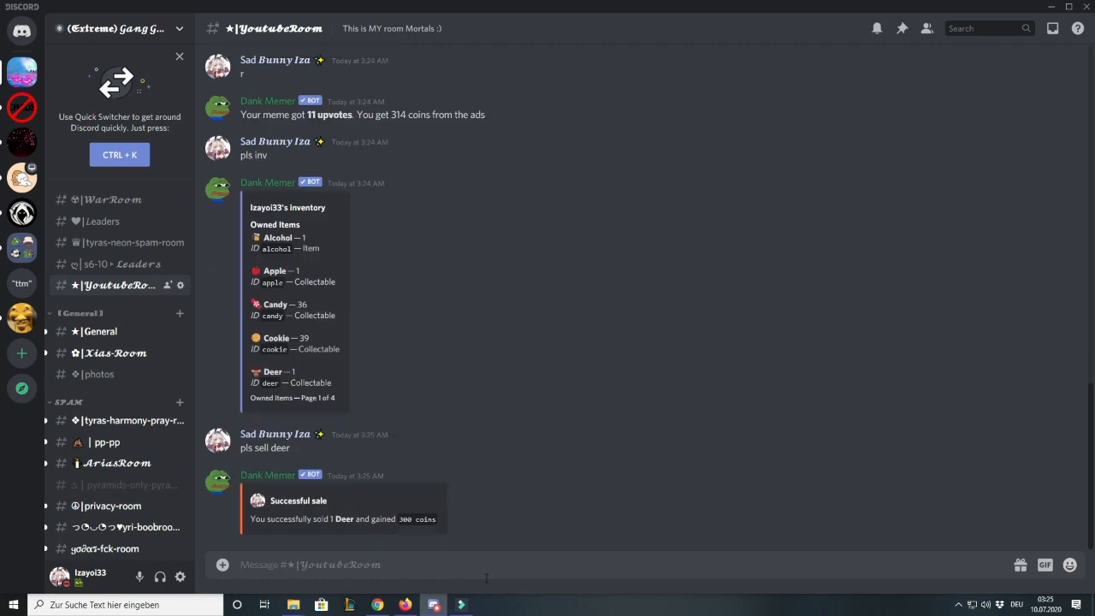
{"action": "type", "text": "pl"}
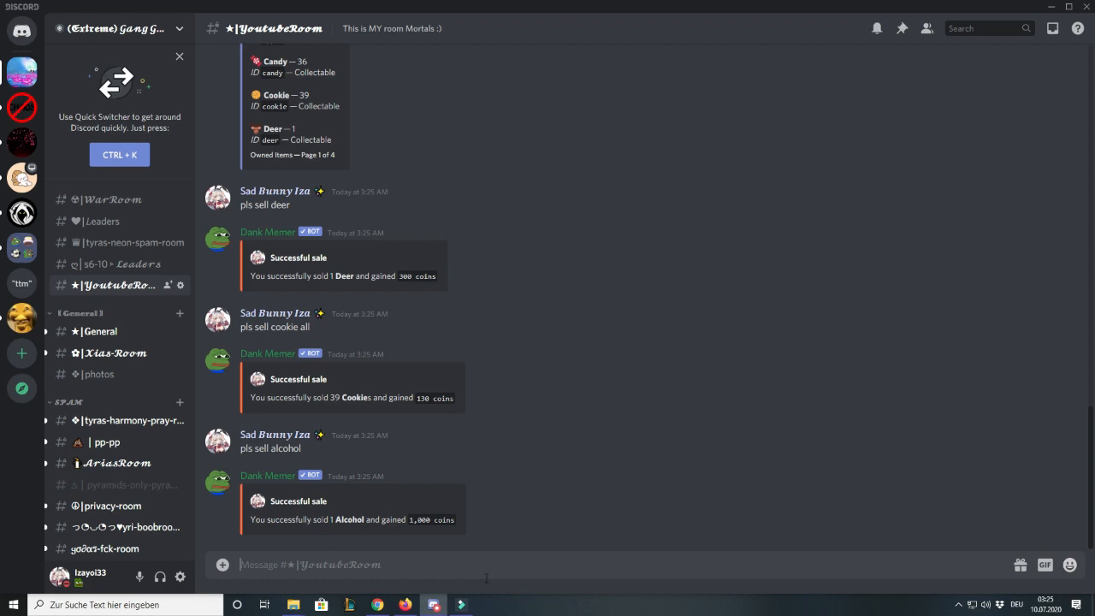
Step: Show job list pages 1, 2 and 4, including Scientist and locked Dictator
{"action": "type", "text": "pl"}
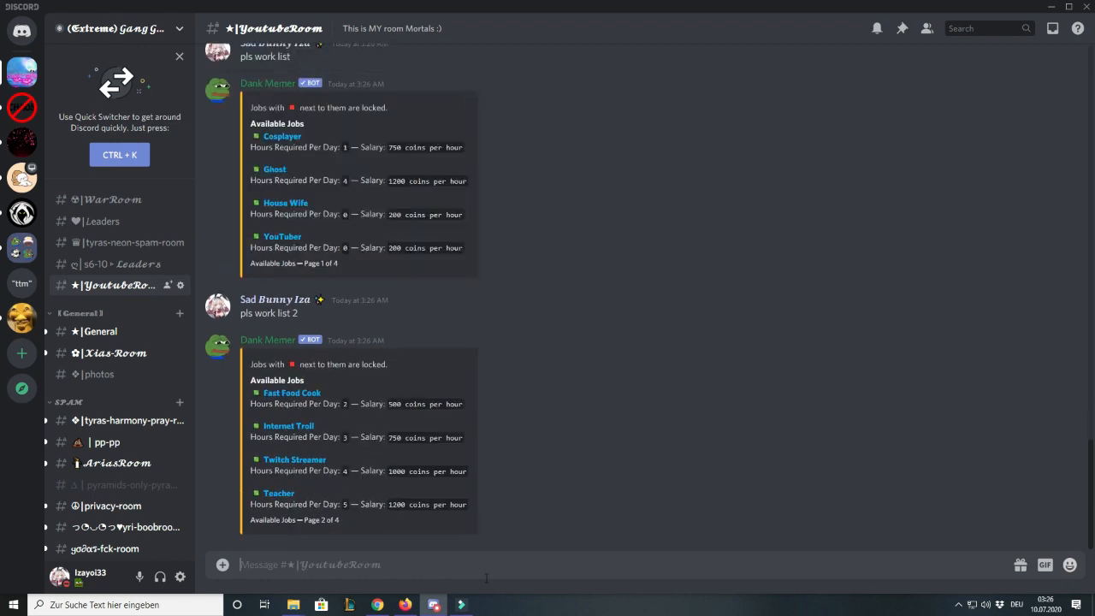
{"action": "type", "text": "pls work"}
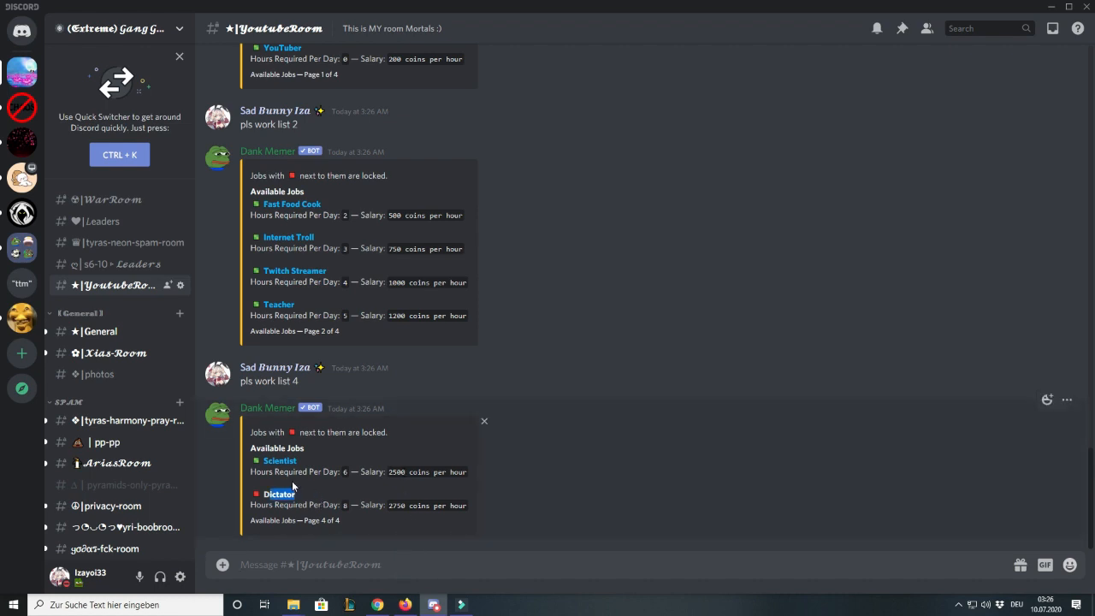
{"action": "mouse_move", "coordinate": [337, 500]}
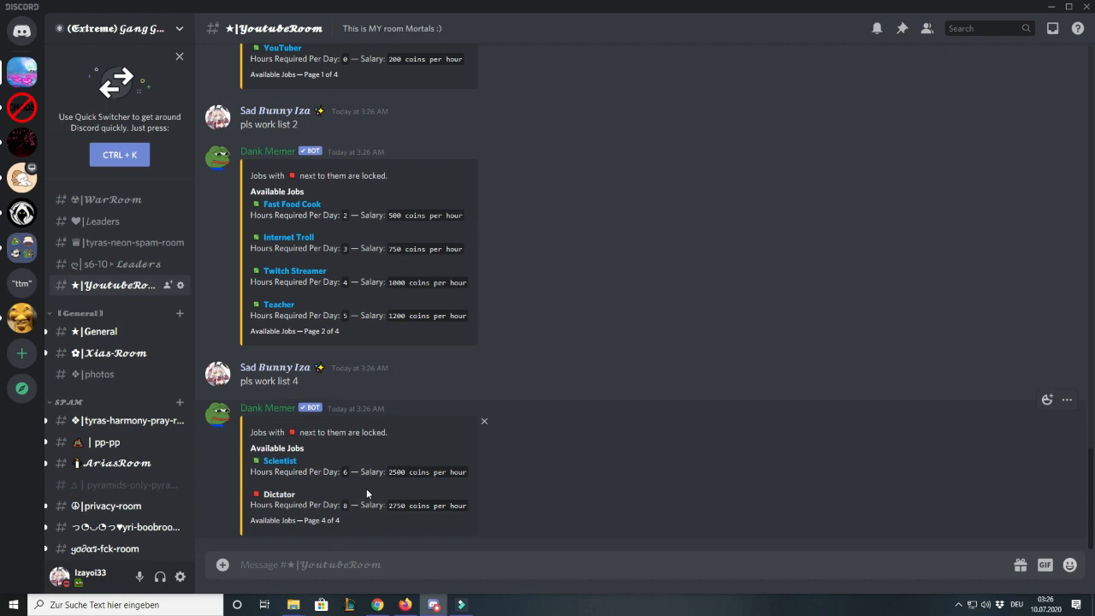
{"action": "mouse_move", "coordinate": [279, 461]}
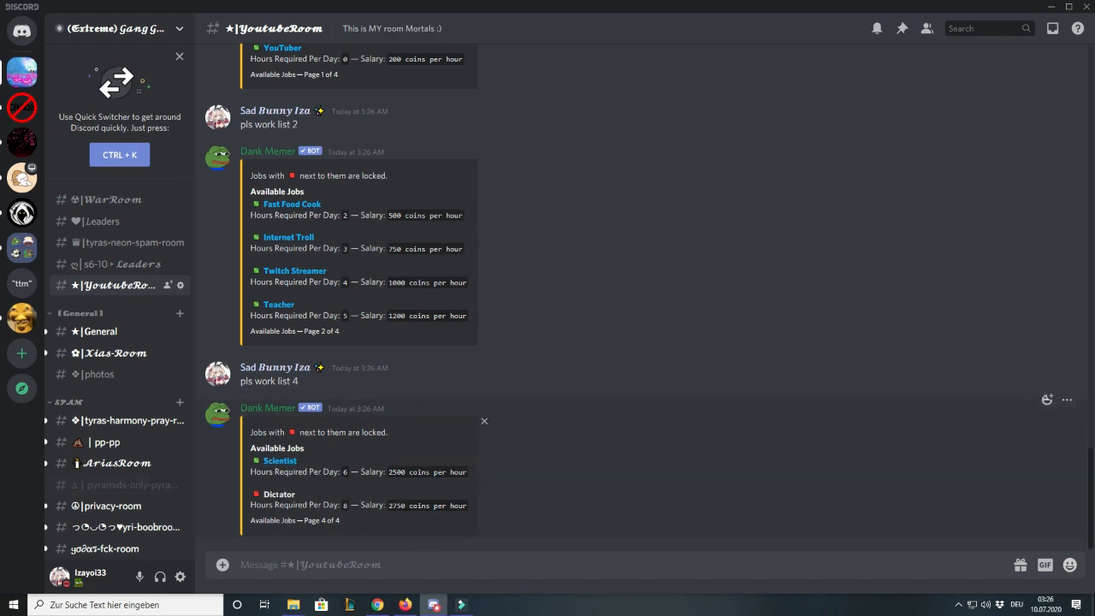
Step: Hit the 5-minute work cooldown, view vote rewards, and check the 2,651-coin wallet
{"action": "type", "text": "pls wo"}
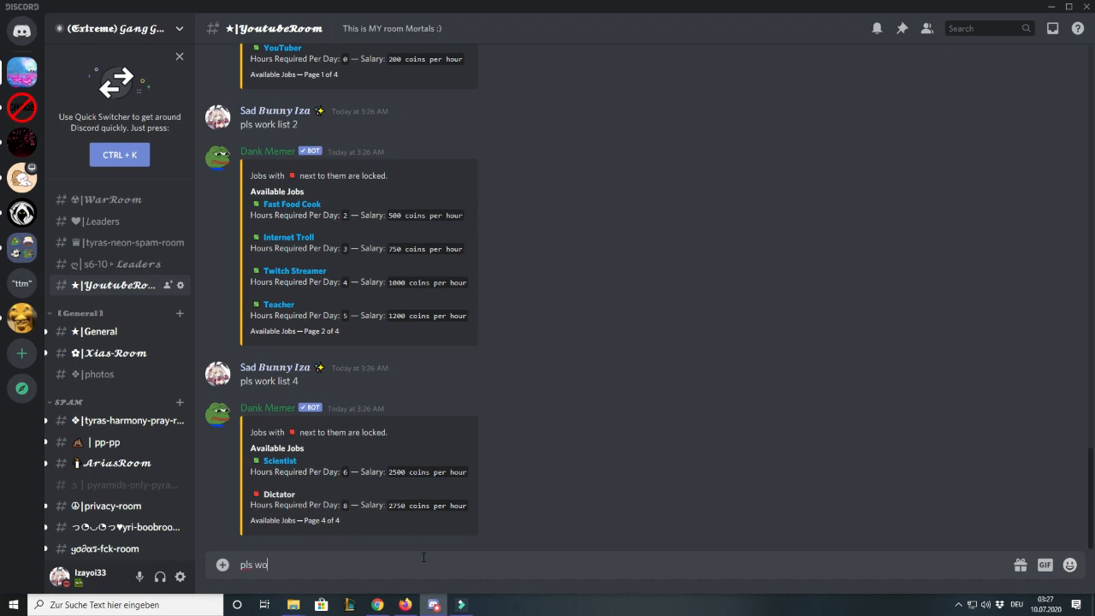
{"action": "key", "text": "Enter"}
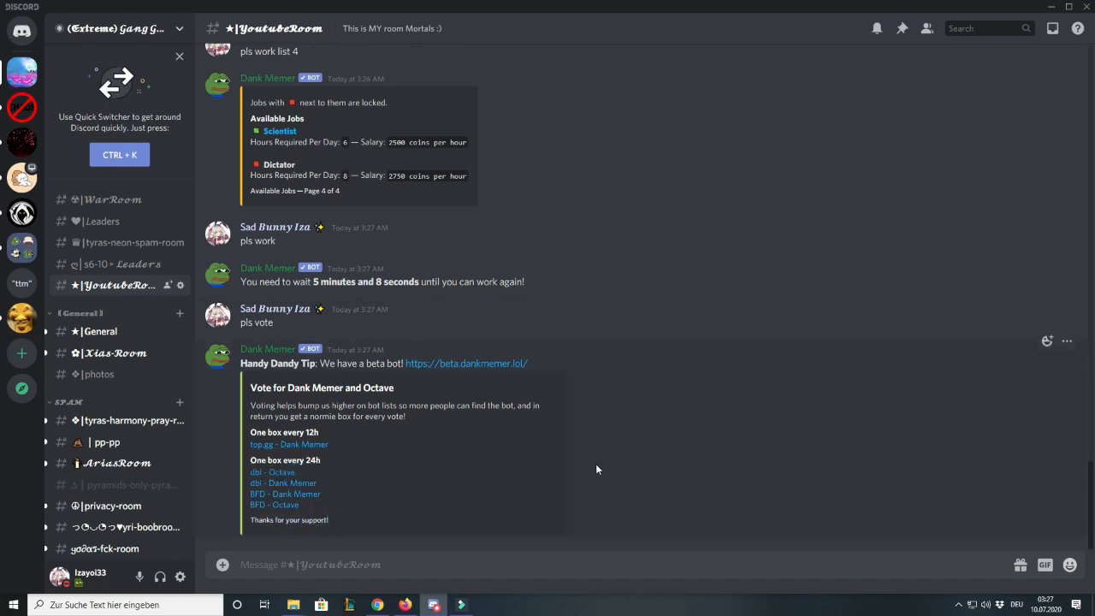
{"action": "type", "text": "n"}
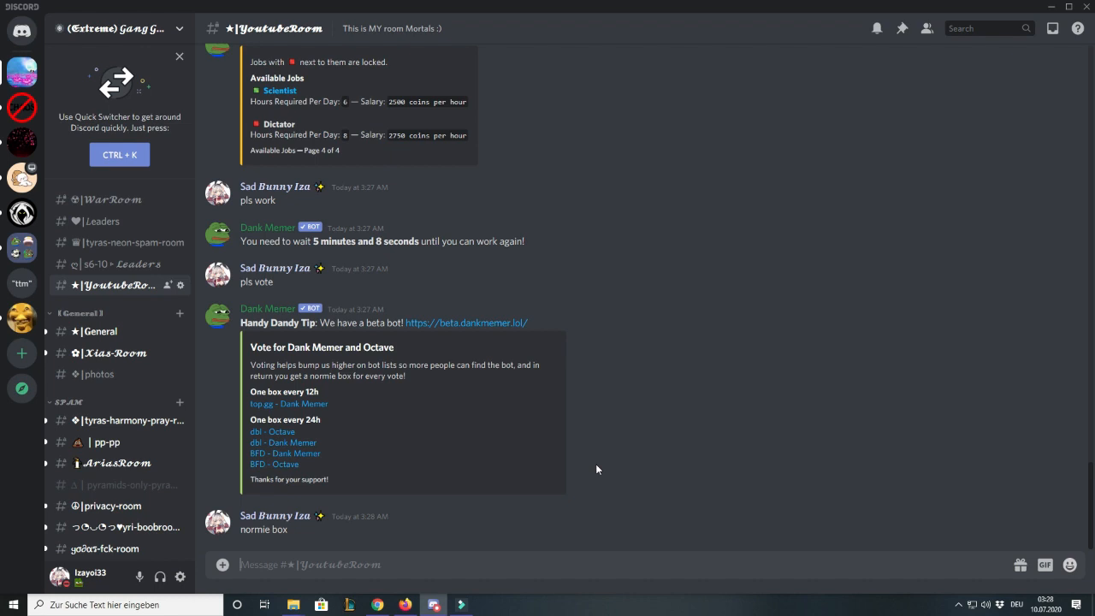
{"action": "type", "text": "pls bal"}
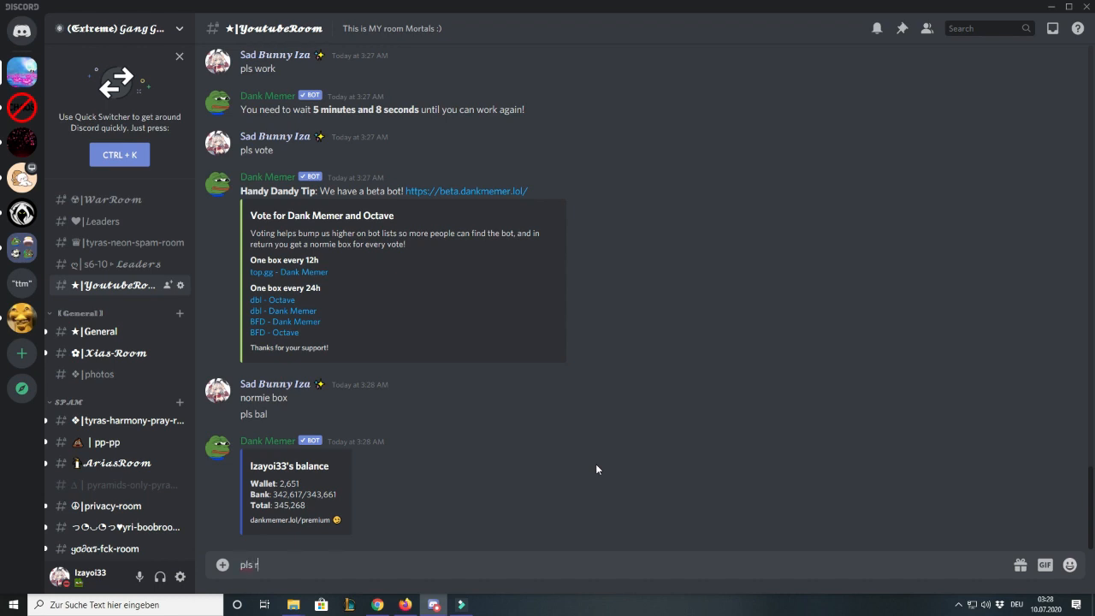
{"action": "type", "text": "ob @Dank Memer"}
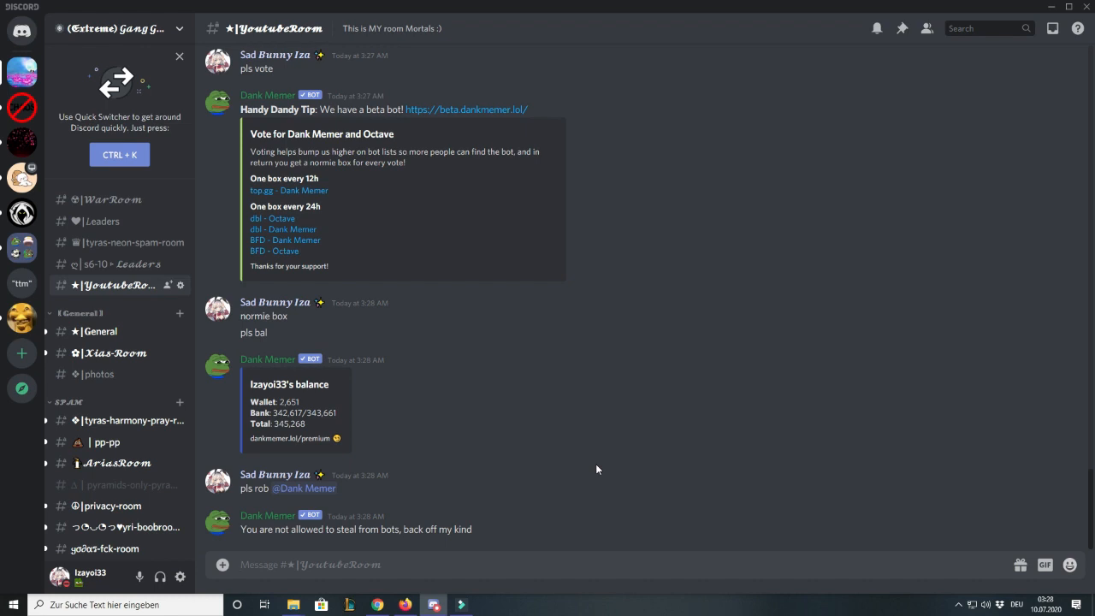
{"action": "mouse_move", "coordinate": [357, 425]}
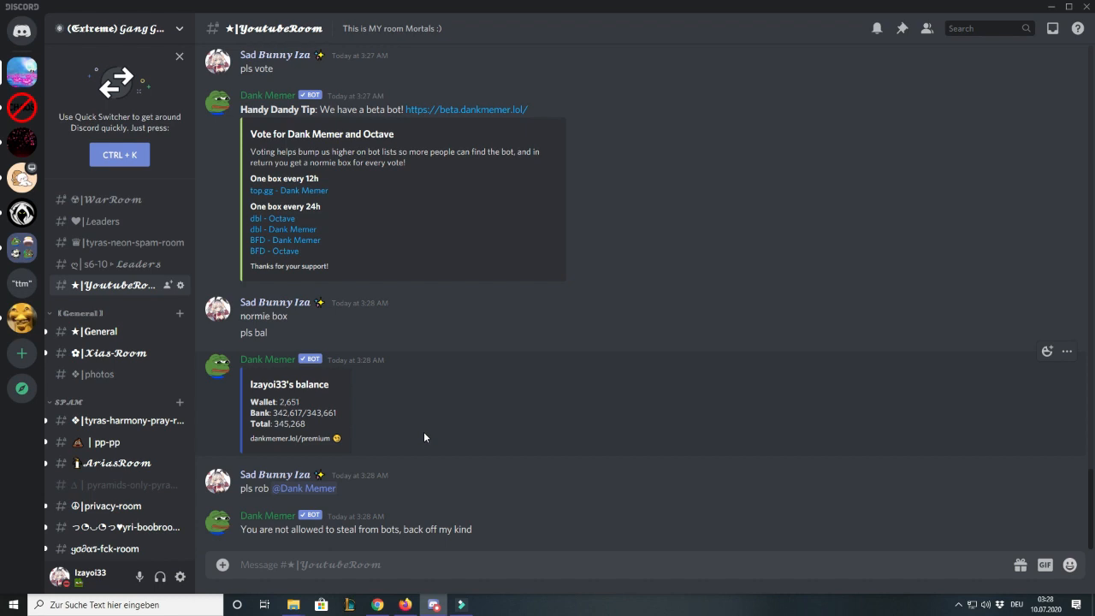
{"action": "mouse_move", "coordinate": [337, 422]}
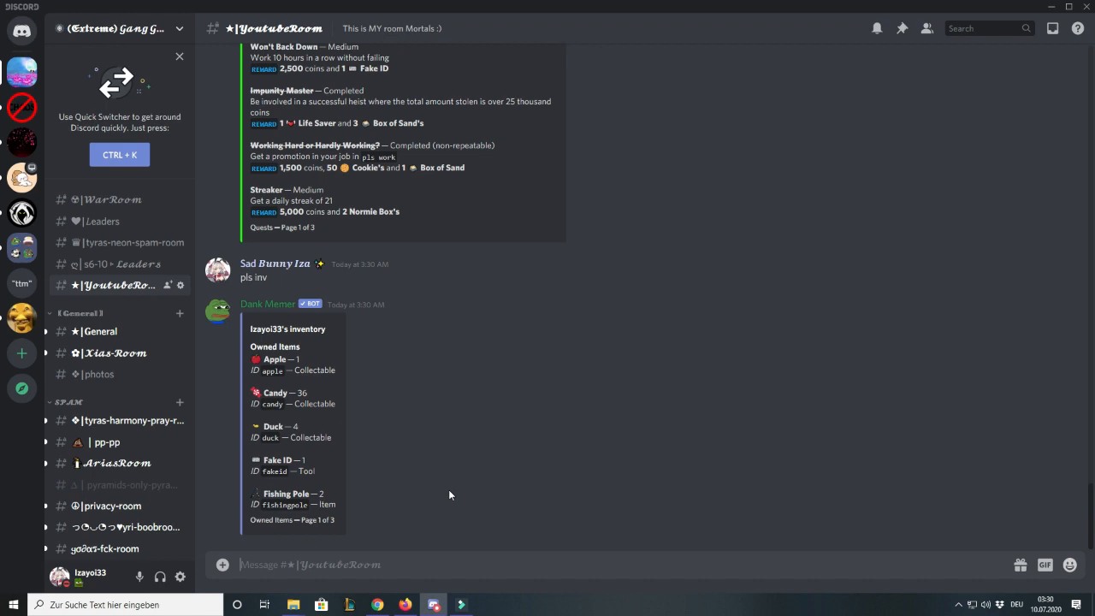
Step: Use a candy for 305 coins and show Danzer's hunger, hygiene, fun and energy
{"action": "type", "text": "pls use candy"}
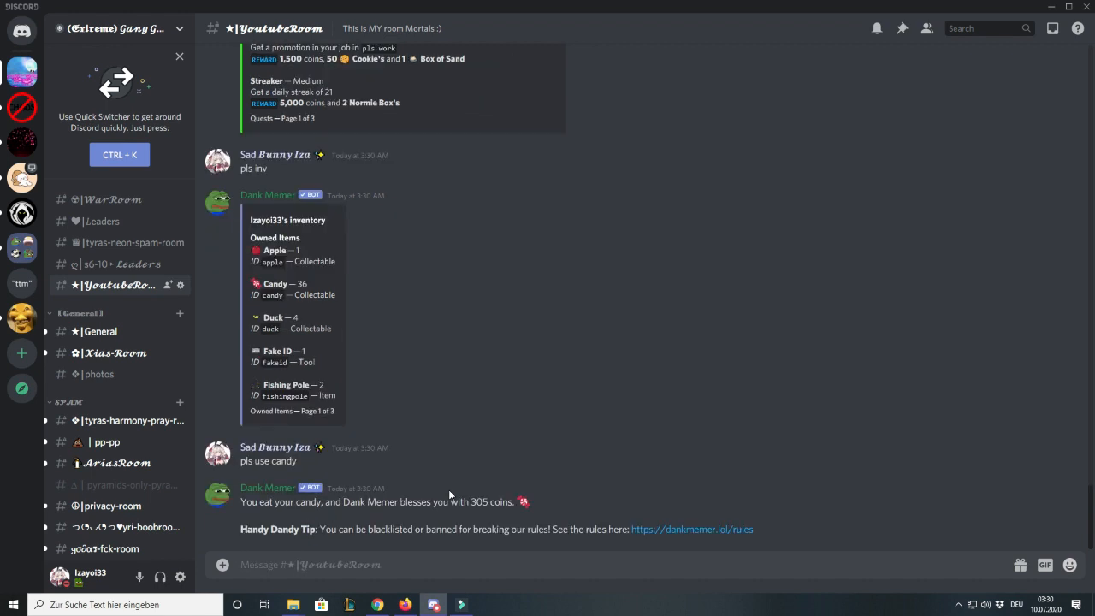
{"action": "mouse_move", "coordinate": [480, 489]}
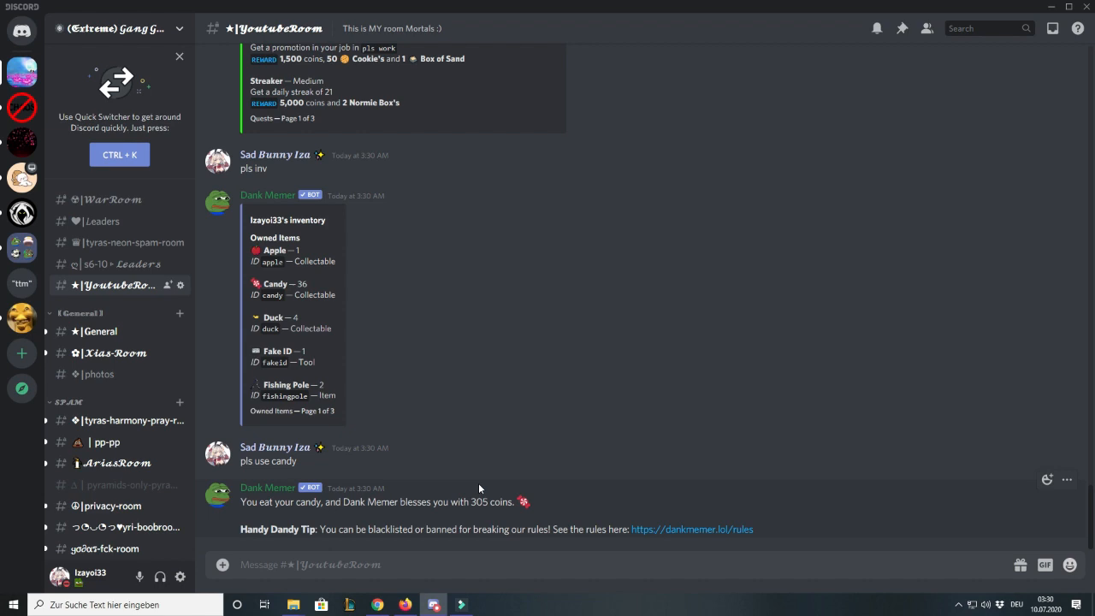
{"action": "double_click", "coordinate": [479, 502]}
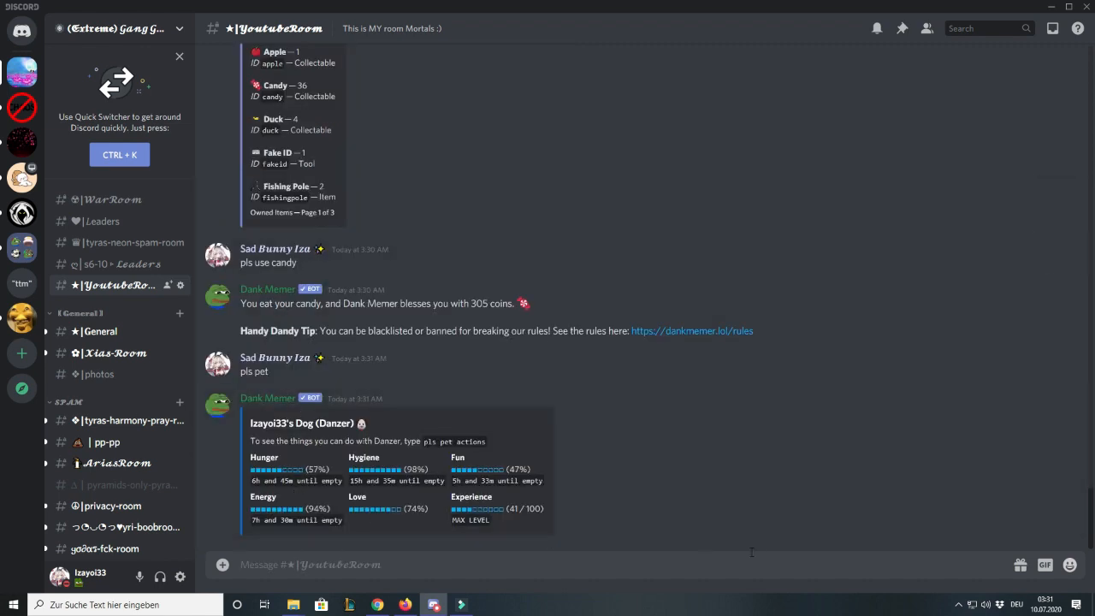
{"action": "mouse_move", "coordinate": [684, 537]}
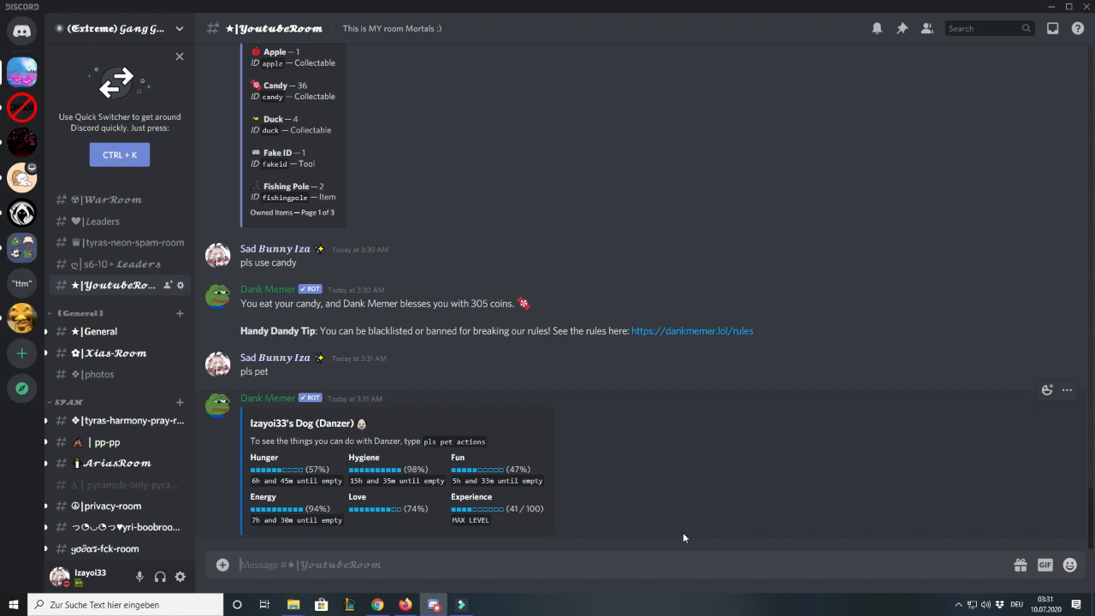
{"action": "mouse_move", "coordinate": [353, 165]}
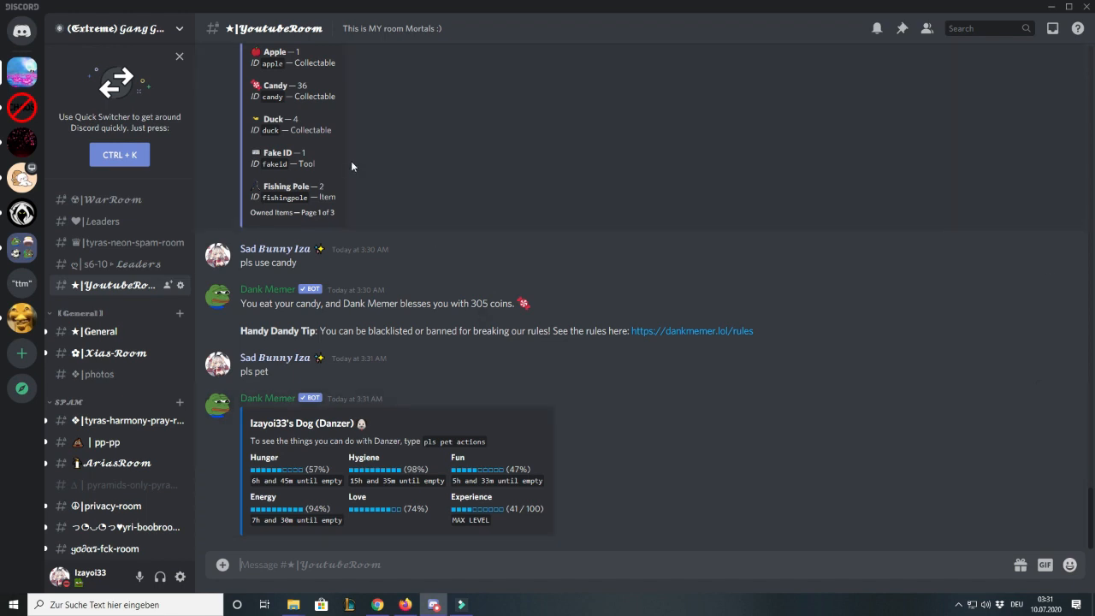
{"action": "mouse_move", "coordinate": [522, 558]}
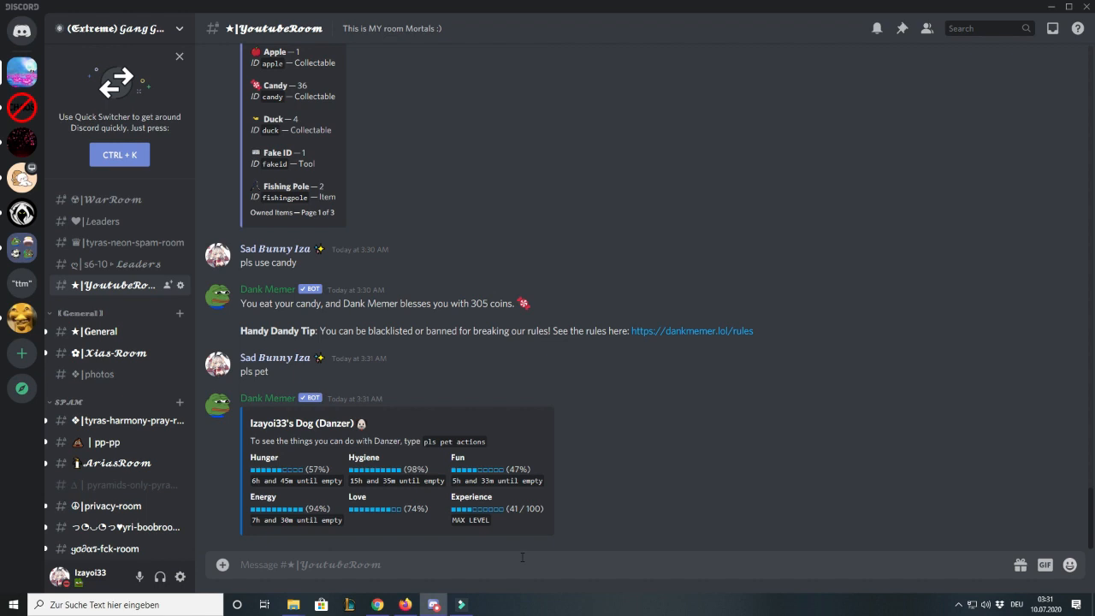
{"action": "mouse_move", "coordinate": [684, 605]}
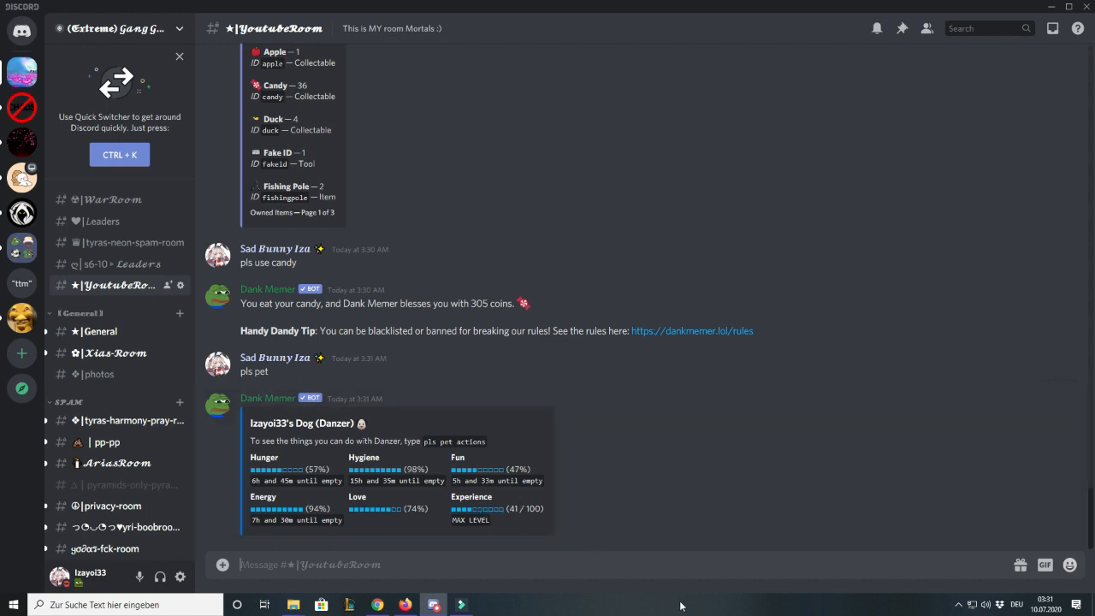
Step: Send 'pls pet train' to show Danzer's four traits at 10/10 with 1 point left
{"action": "type", "text": "pls pet train"}
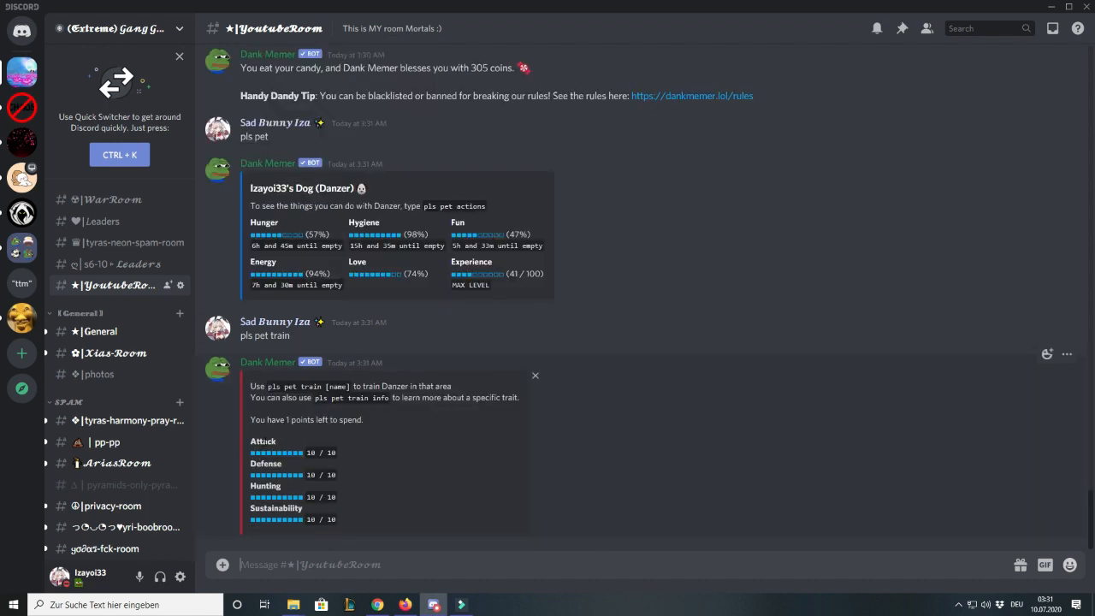
{"action": "left_click", "coordinate": [397, 516]}
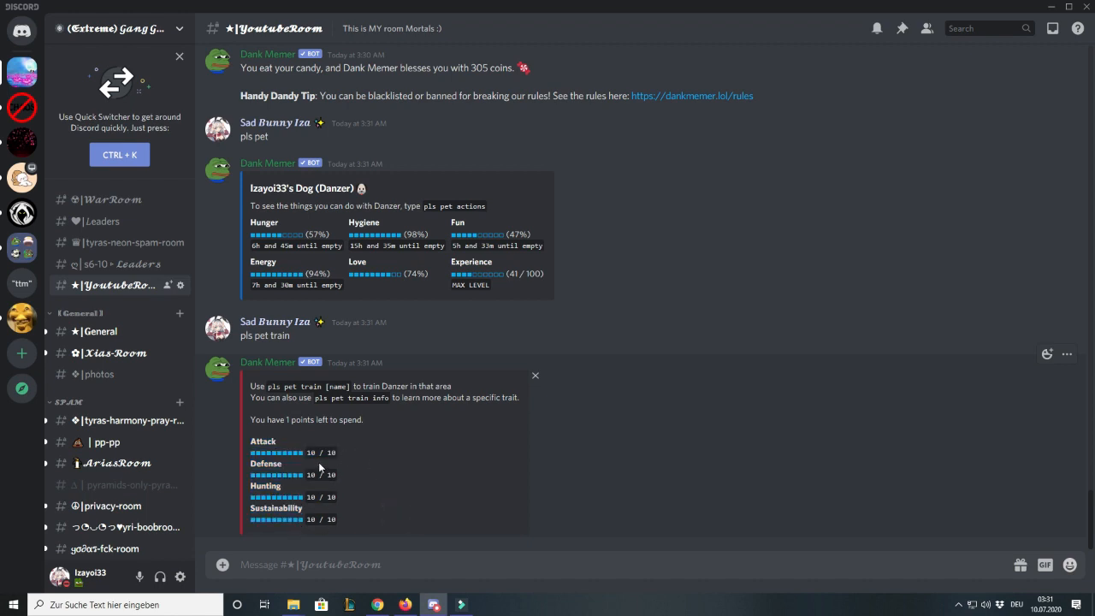
{"action": "mouse_move", "coordinate": [423, 487]}
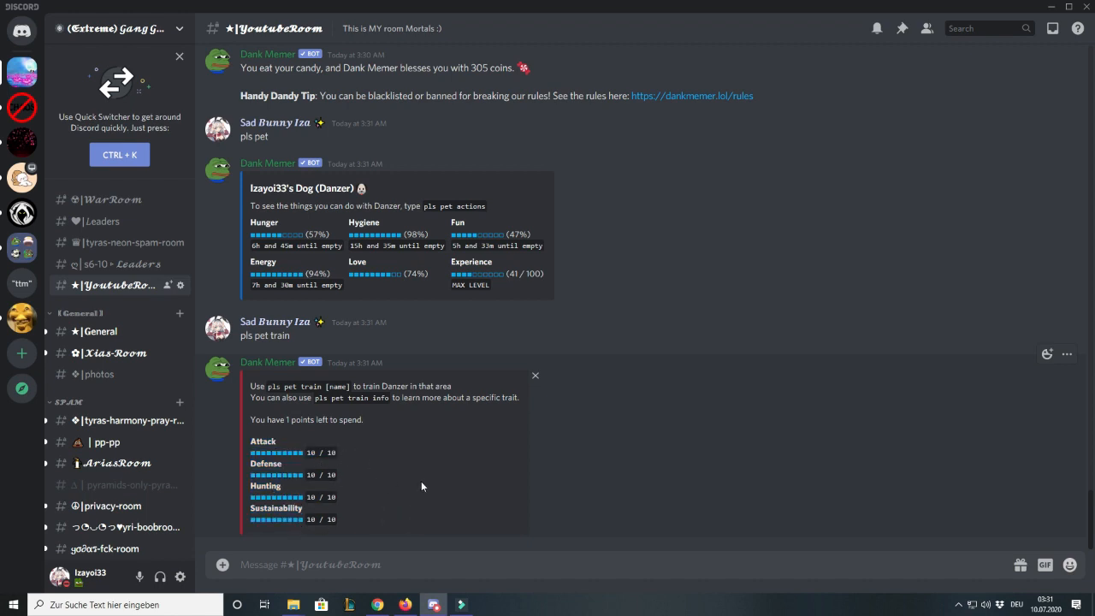